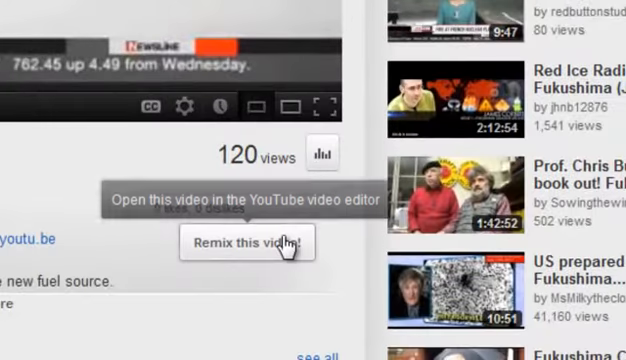
Open the Fukushima news video in the YouTube Video Editor via Remix
left_click(248, 244)
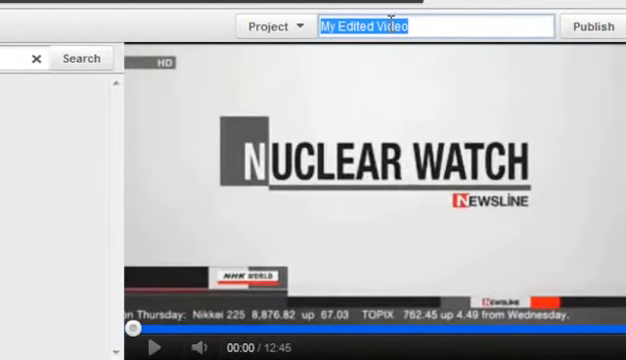
Title the project '2/2/12 Nuclear Watch Fukushima, US, & World 2/2/12'
type("2")
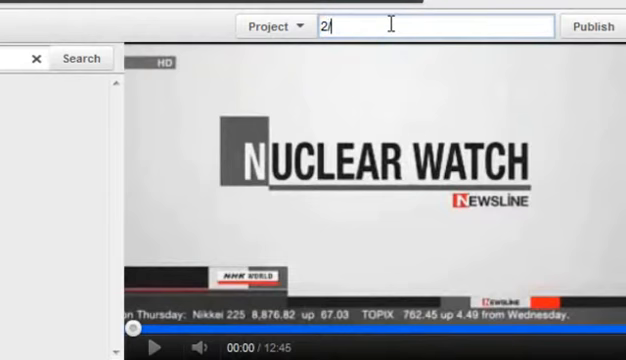
type("/2/12")
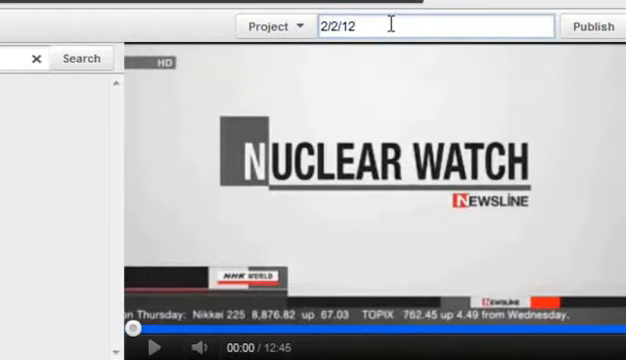
type("Nuclear Watch")
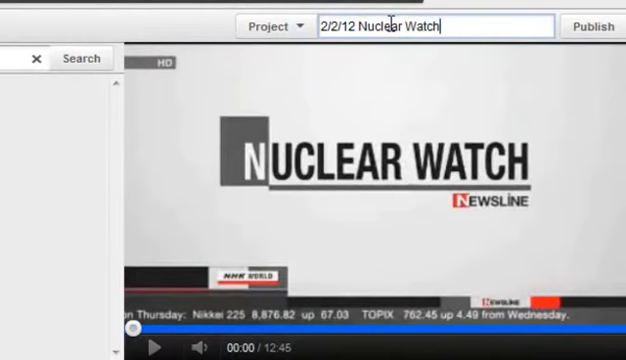
type("Fukushi")
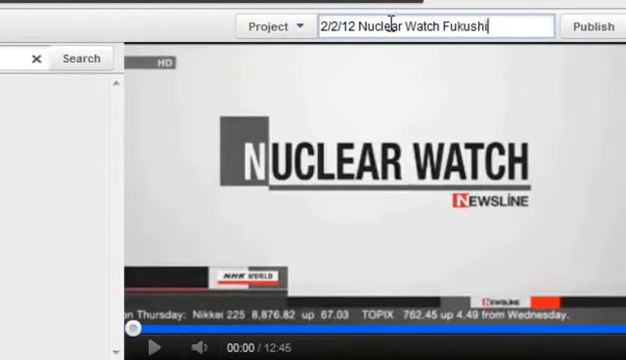
type("ma, US, & World 2/2/12")
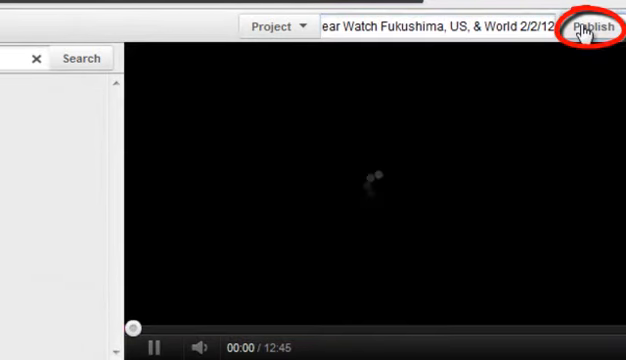
Publish the remix and append 'because YouTube deleted a Ton of my videos!!! Fuck You YouTube' to its description
left_click(588, 28)
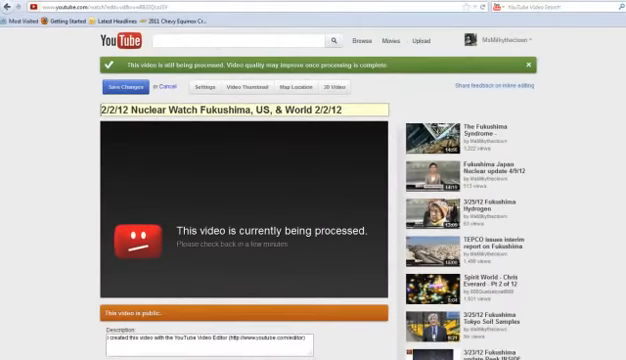
scroll("down", 3)
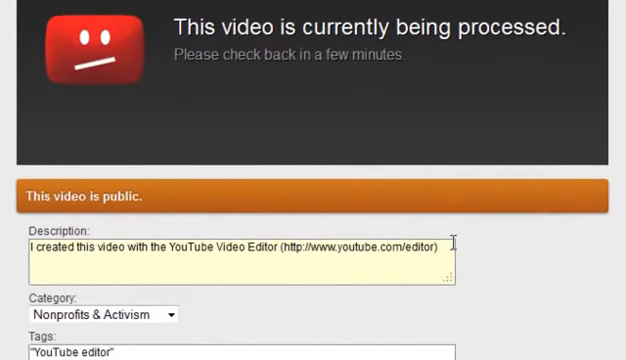
type("becau")
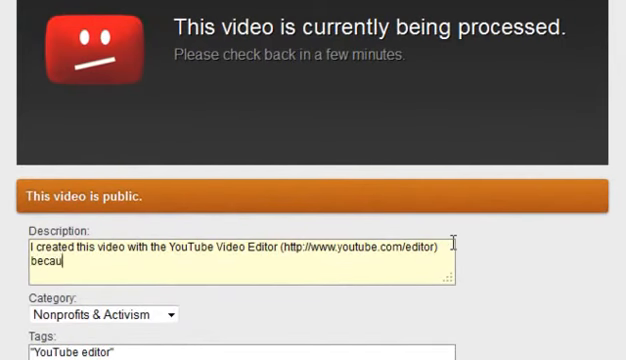
type("se YouTube")
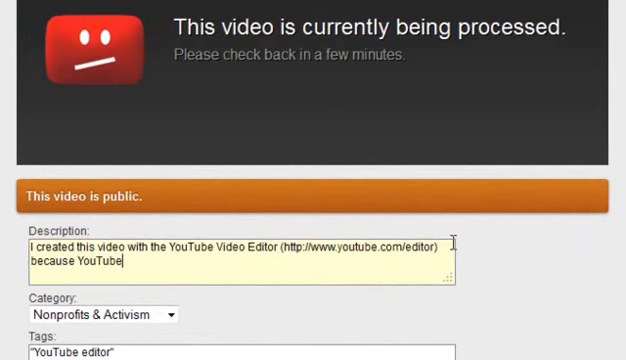
type("deleted a")
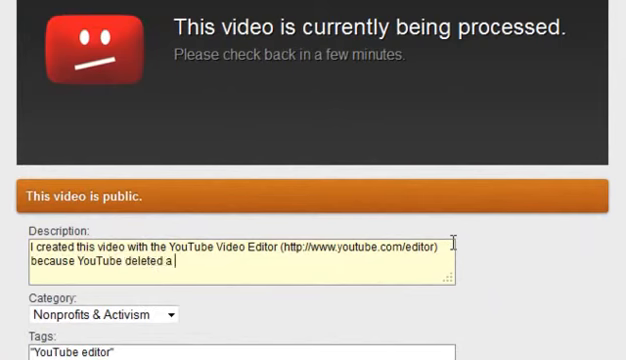
type("Ton of my vid")
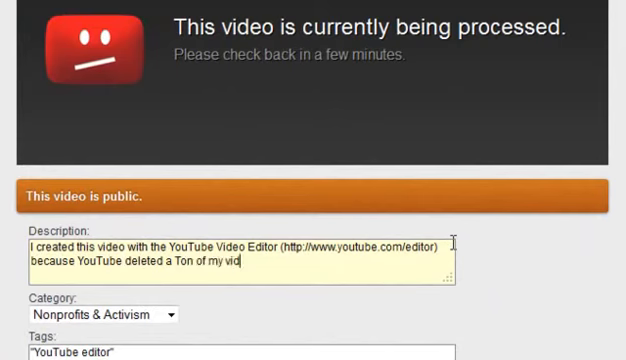
type("eos!!")
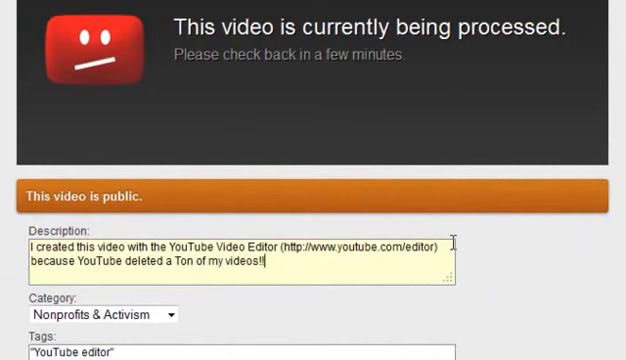
type("!")
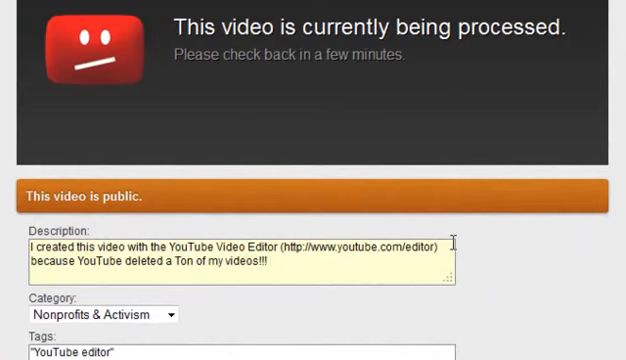
type("Fuck You")
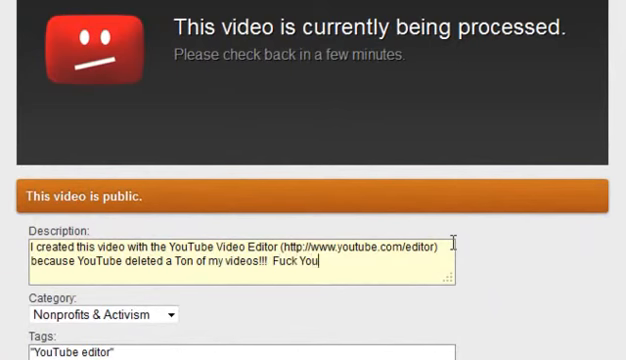
type("You")
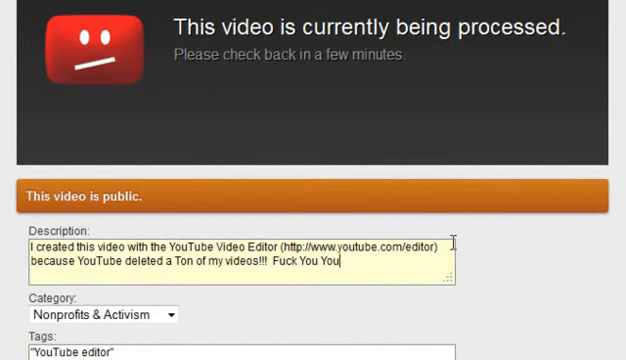
type("Tube")
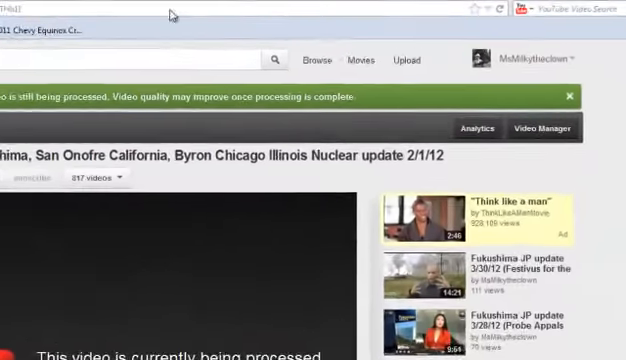
From viewing History, reopen the original Fukushima update 2/2/12 video
left_click(536, 64)
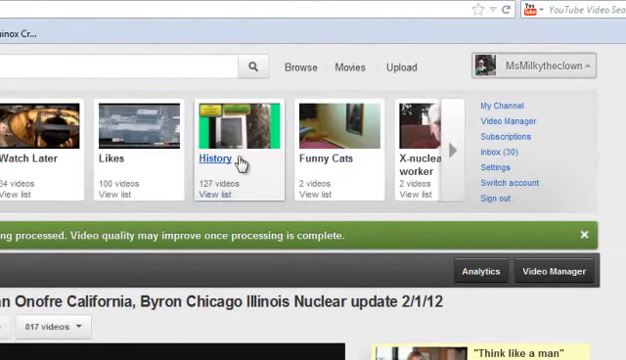
left_click(208, 158)
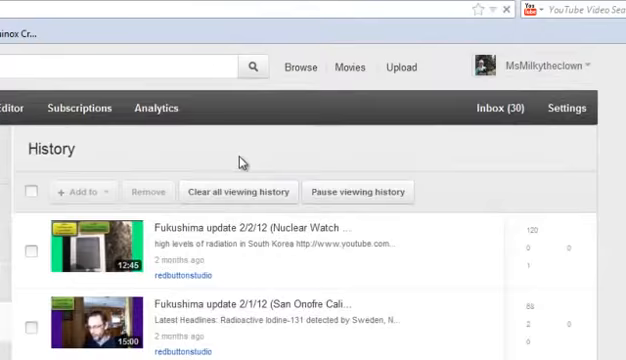
scroll("down", 3)
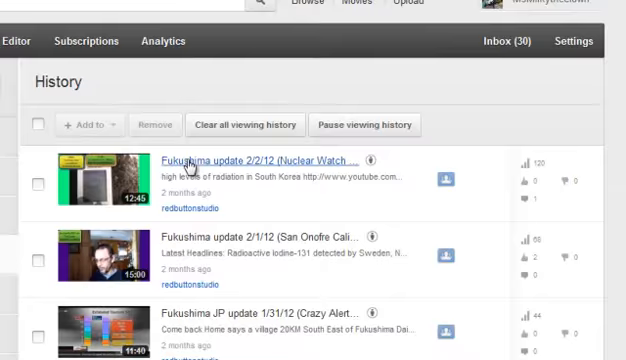
left_click(268, 160)
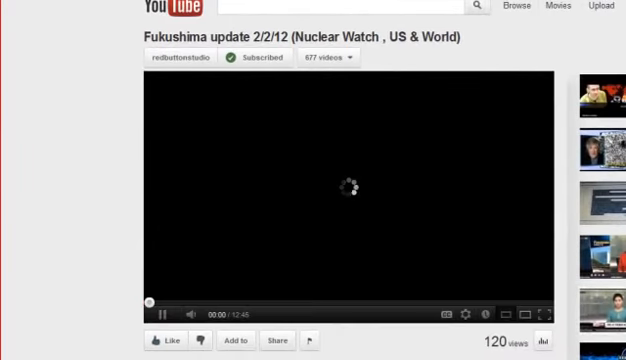
Expand the original video's full headline description, then return to the remix's page
scroll("down", 3)
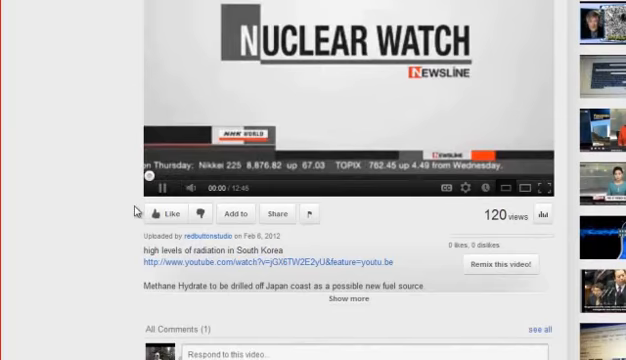
scroll("down", 3)
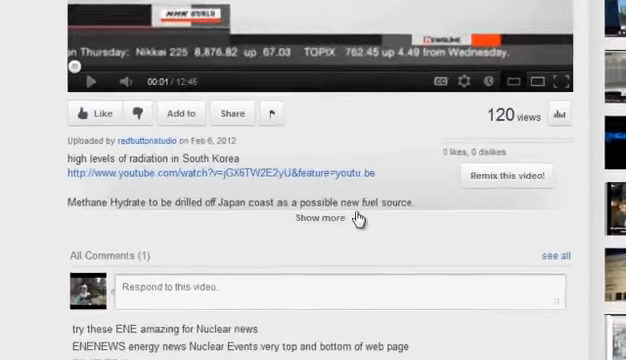
left_click(316, 222)
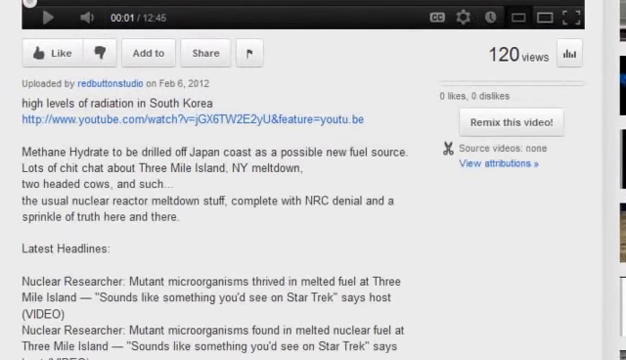
scroll("down", 3)
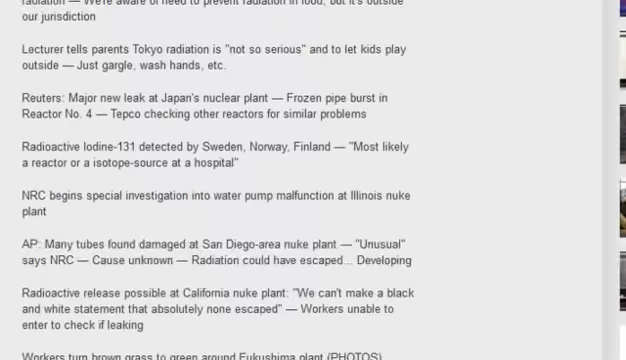
scroll("down", 3)
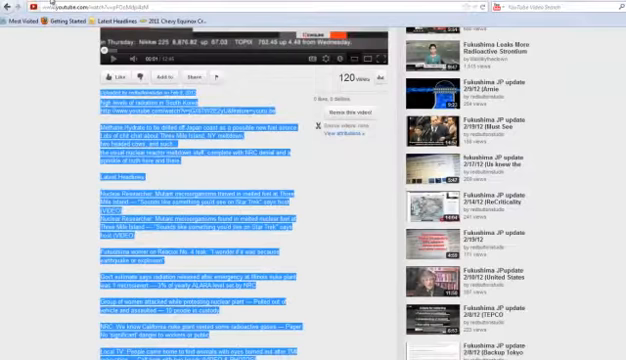
left_click(414, 44)
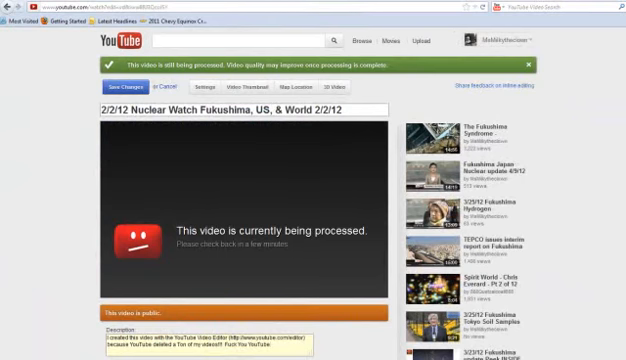
Scroll to the remix's Description, Category and Tags fields below the player
scroll("down", 3)
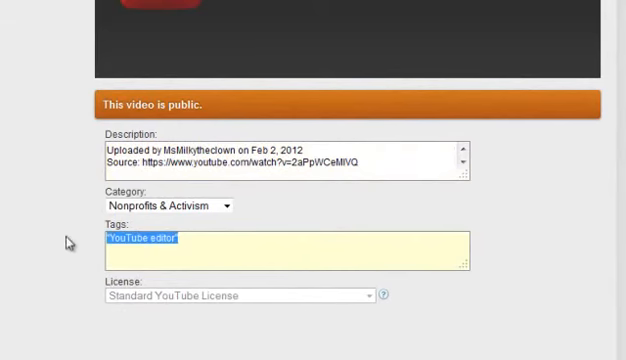
Enter tags on Fukushima, worst nuclear disaster, youtube deleting, japan, japanese government, fuck you youtube
type("Fukushima dail")
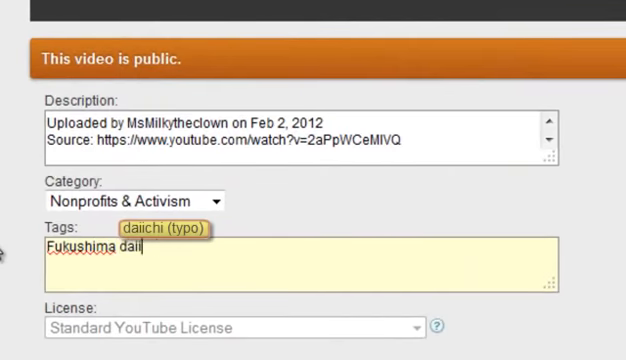
type("ch, worst")
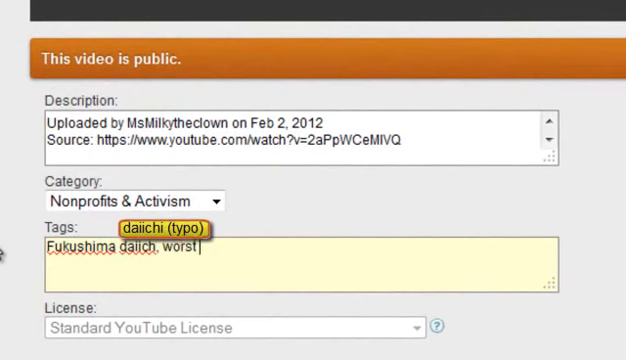
type("nu")
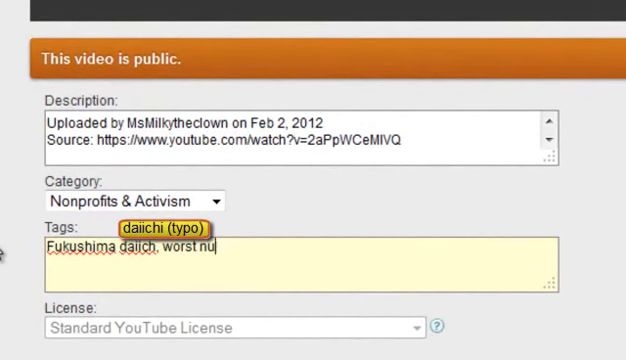
type("clear disaster ever")
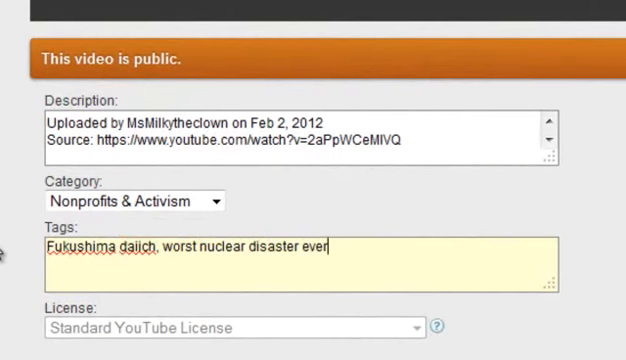
type(", youtube deletes histo")
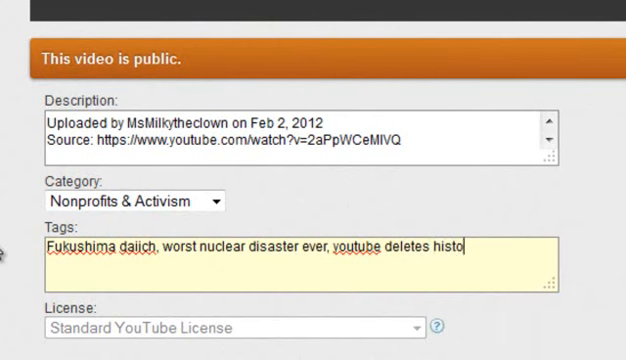
type("ry,")
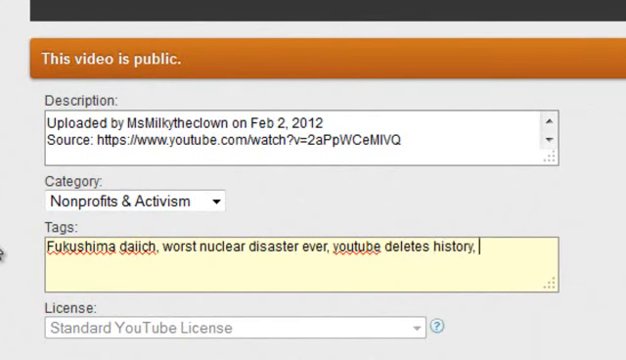
type("japan, ja")
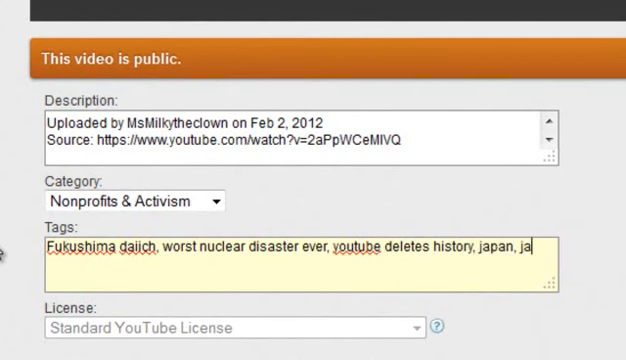
type("panese gov")
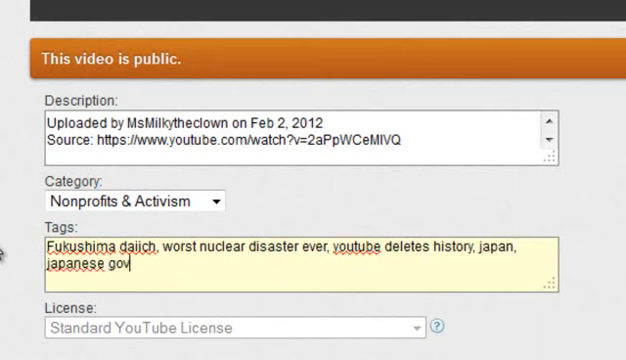
type("ernment, fuc")
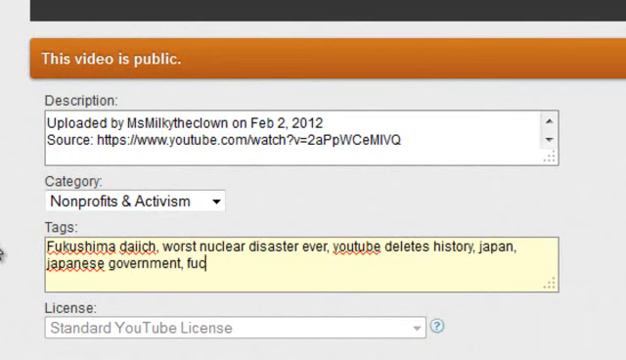
type("k you yout")
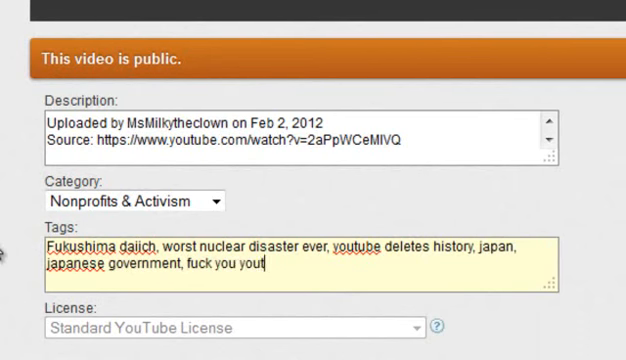
type("ube.")
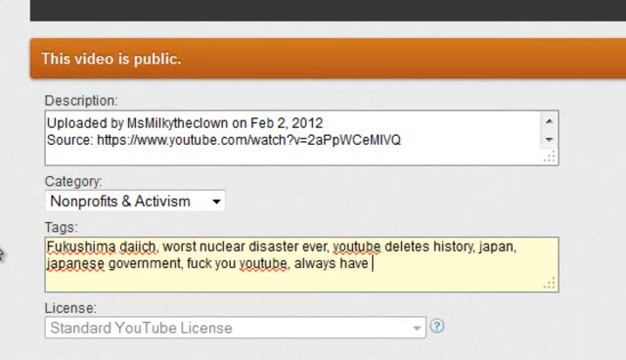
Add tags about a back up plan, remix button makes that easy, 'Always have a backup plan meltdown'
type("a back up")
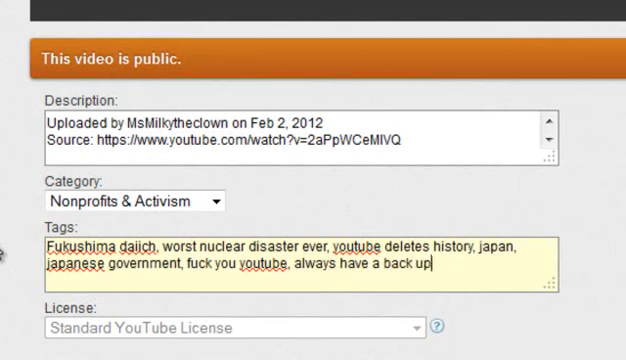
type("plan.")
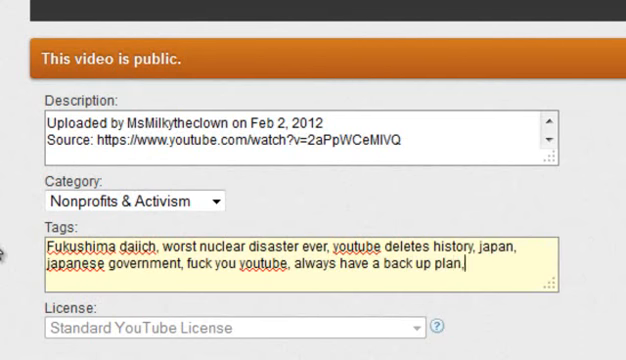
type(", remix b")
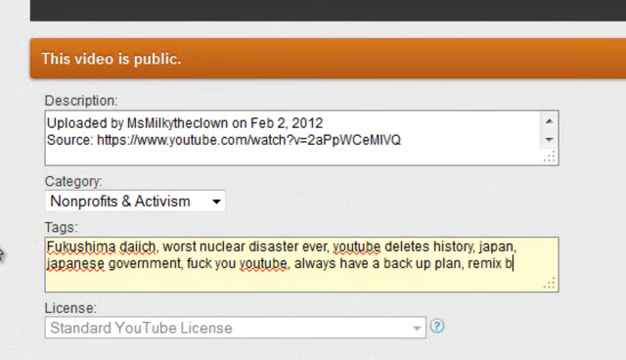
type("utton makes")
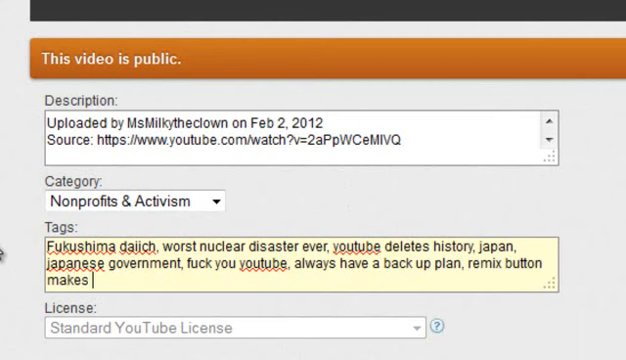
type("that EASY!")
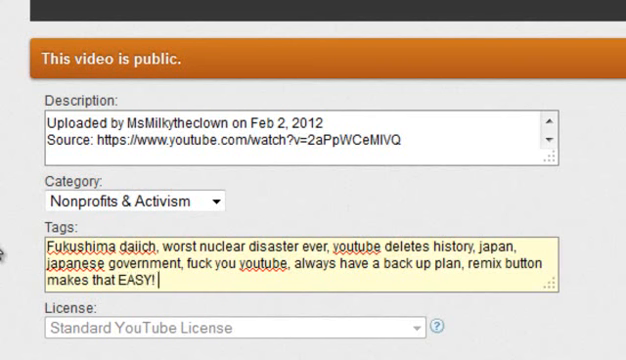
type("Always")
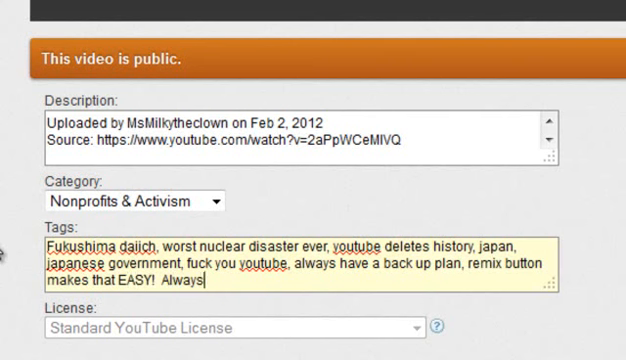
type("have a bac")
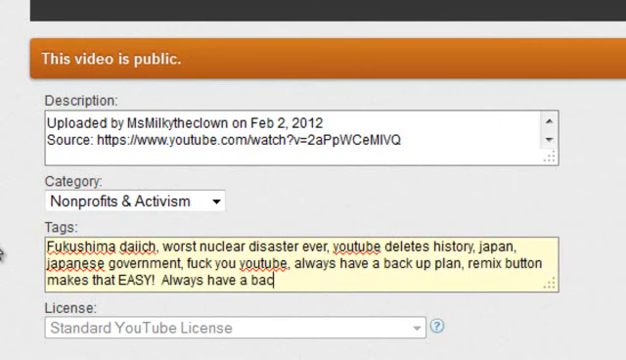
type("up plan")
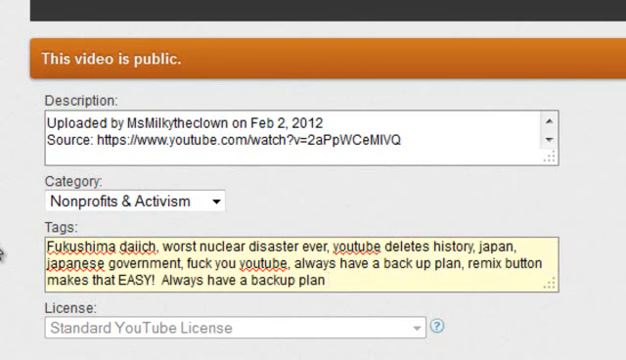
type("meltdo")
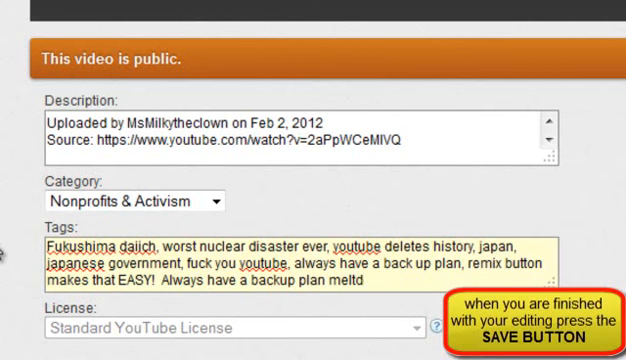
type("own")
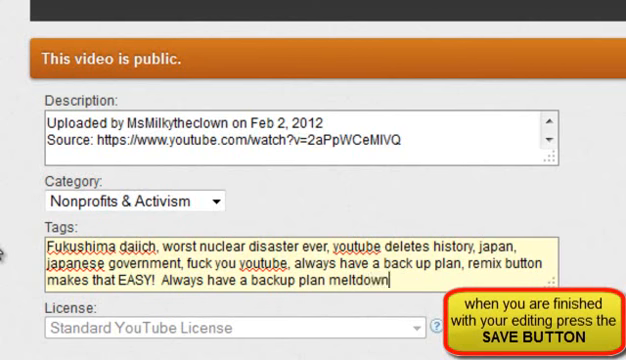